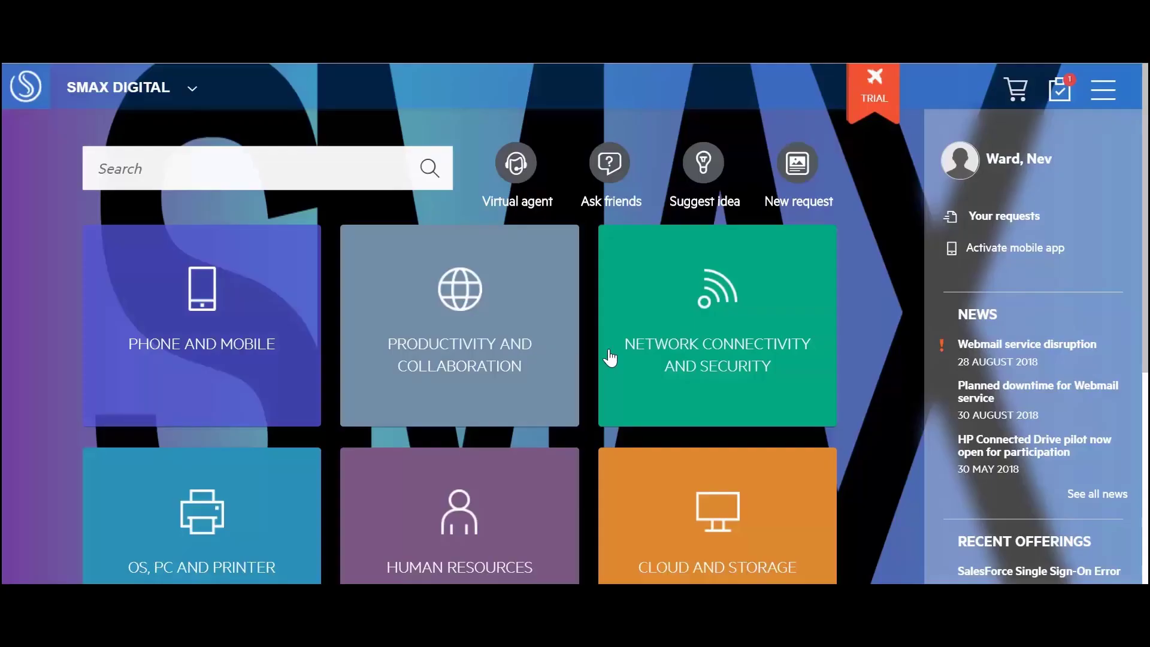
mouse_move(1060, 89)
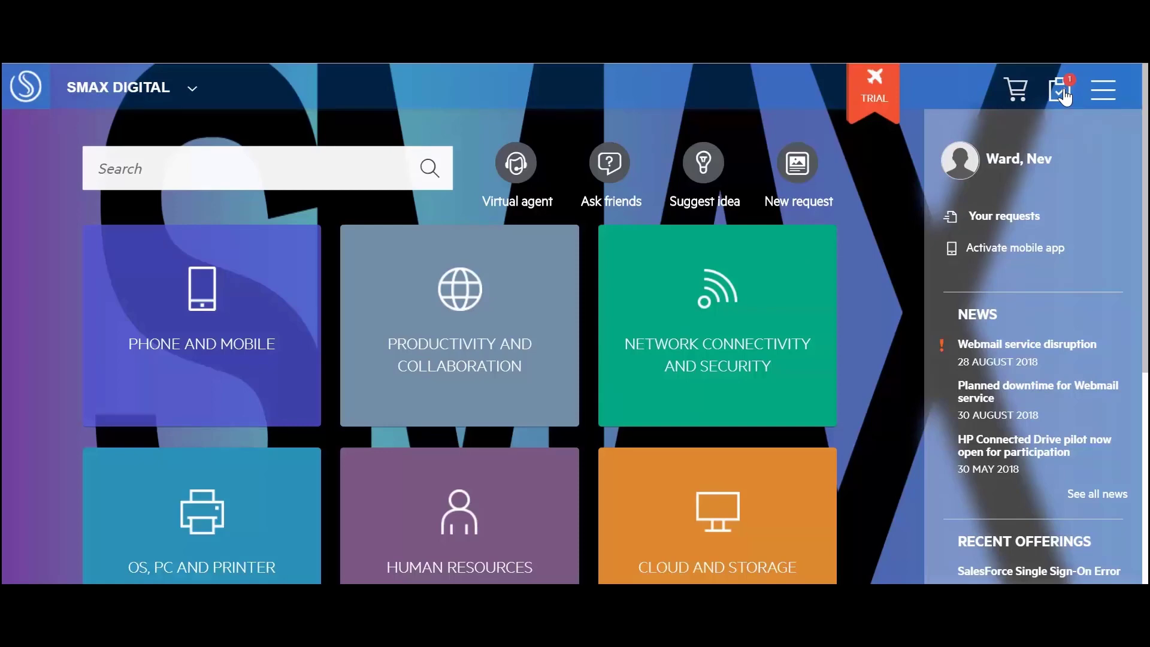
Show the Share Your Feedback panel listing the pending IT Support Satisfaction Survey
click(1062, 89)
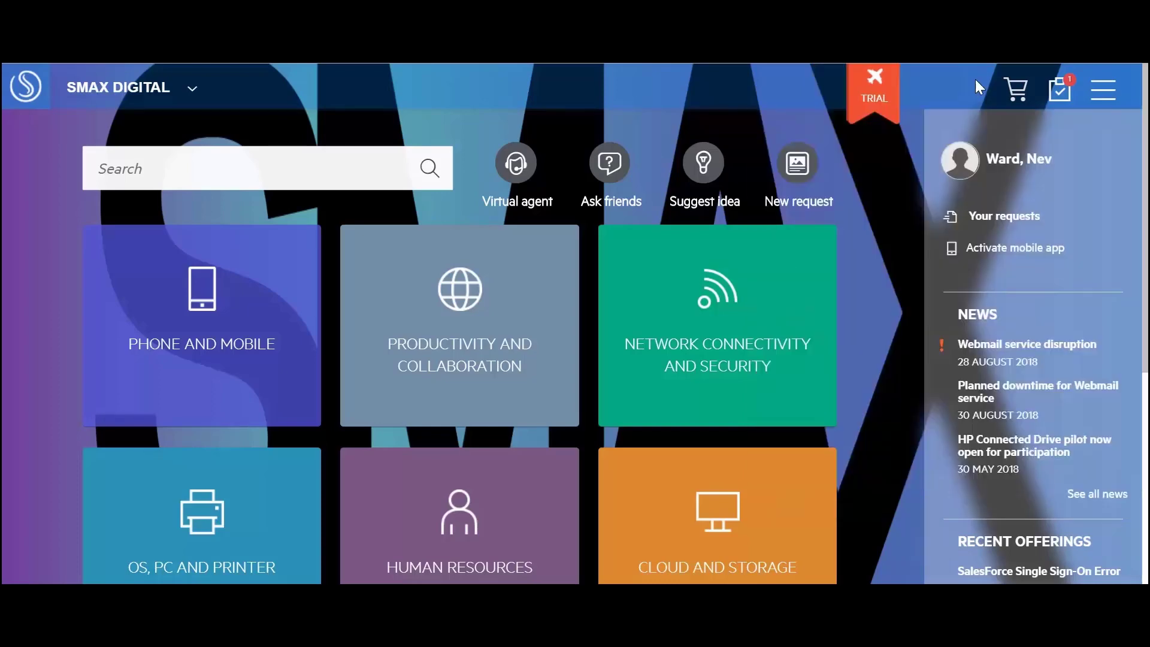
mouse_move(1060, 90)
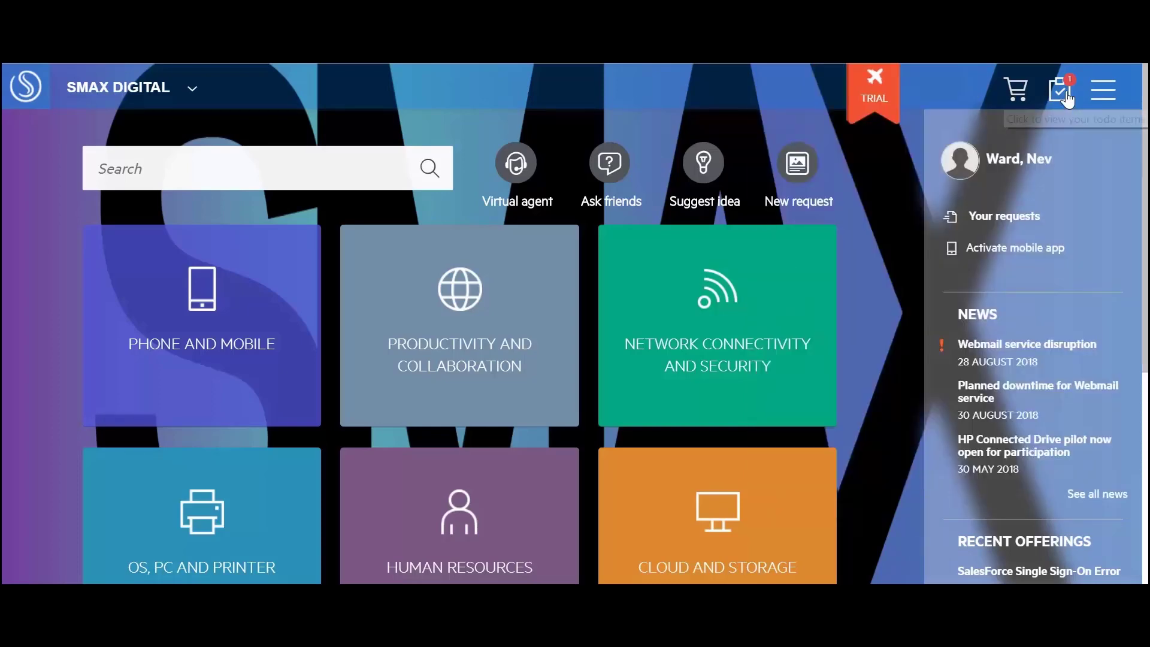
click(1059, 90)
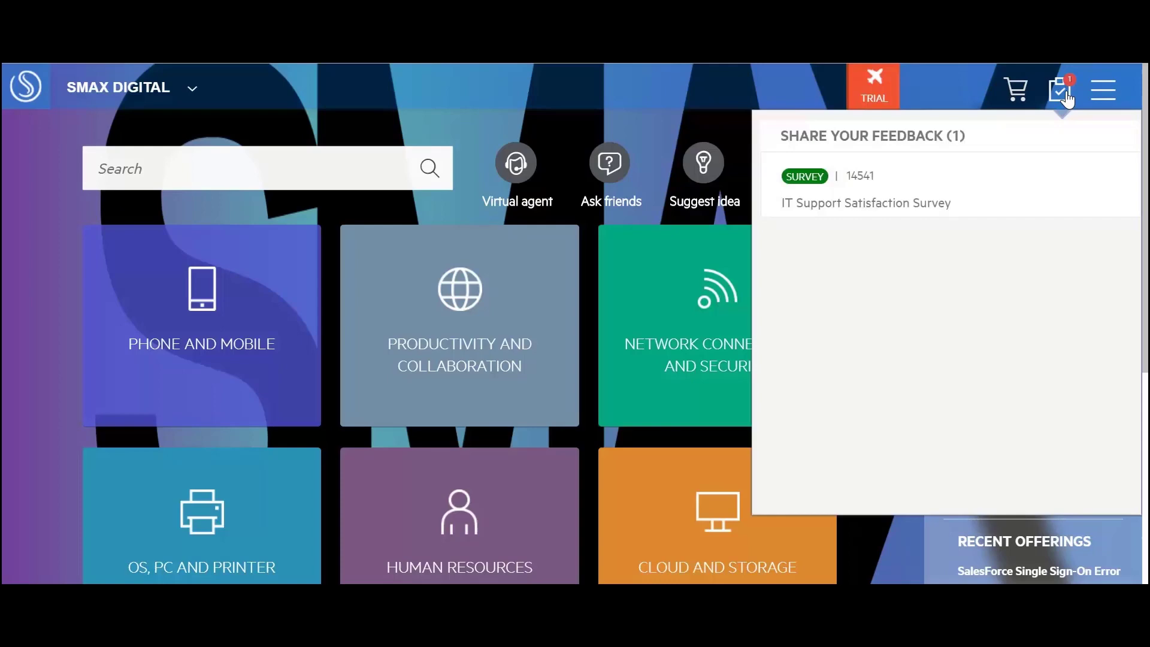
mouse_move(963, 101)
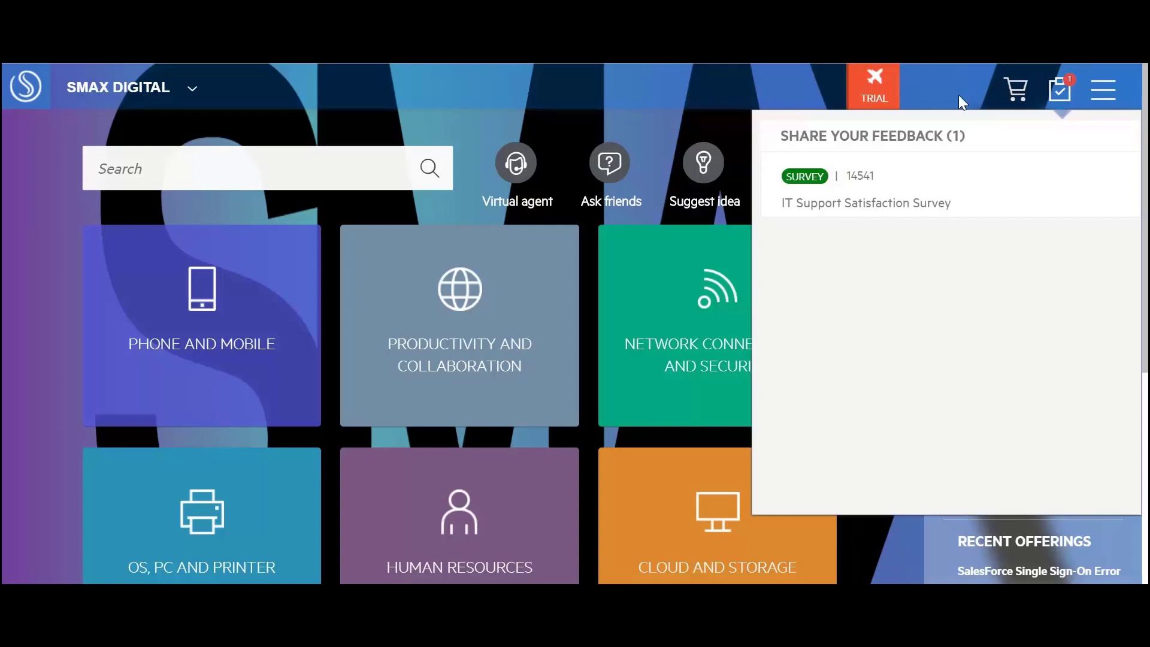
mouse_move(1039, 183)
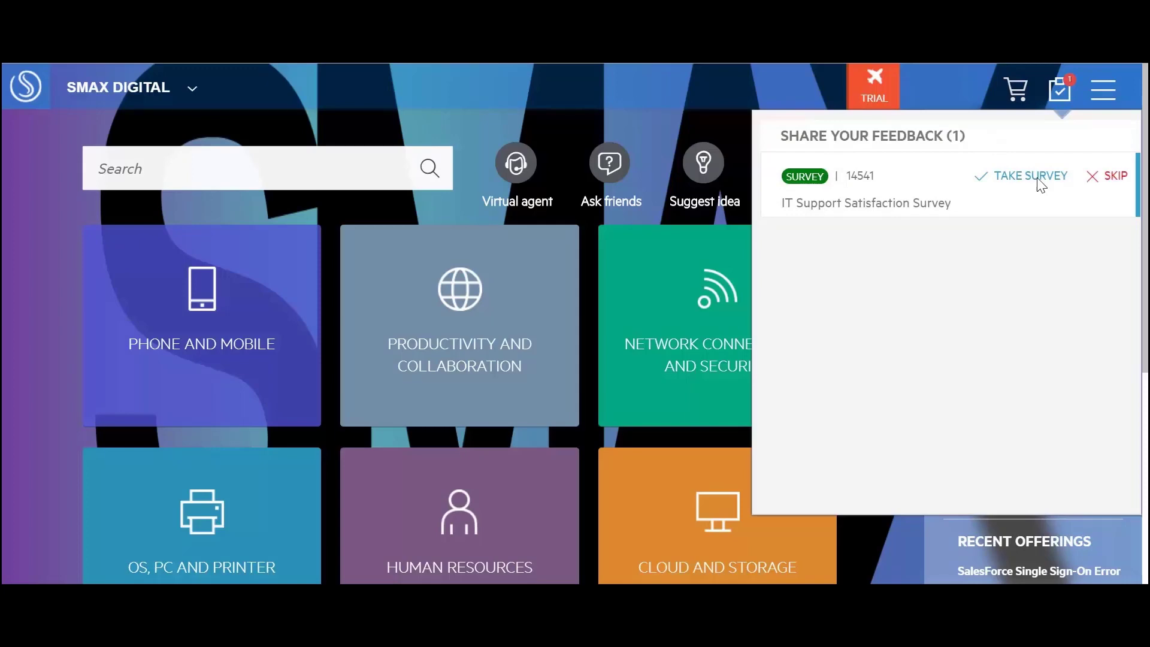
Rate 'Awesome job', comment 'great job, really quick response and fix..thanks', set 1 request per year, submit
click(1029, 176)
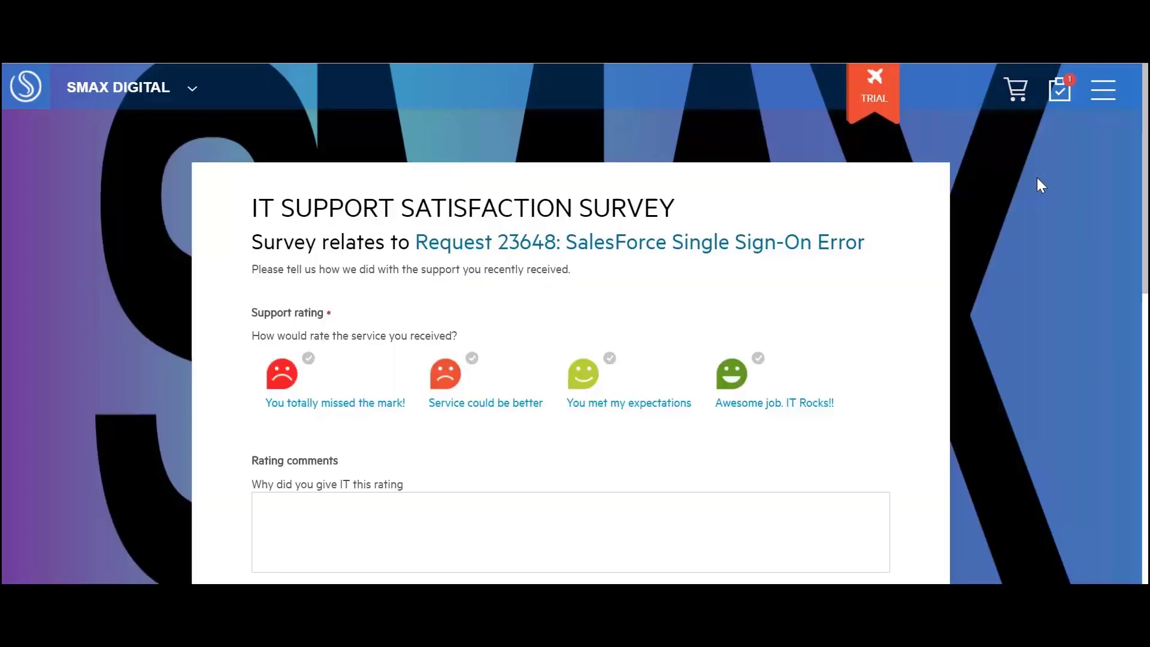
mouse_move(755, 373)
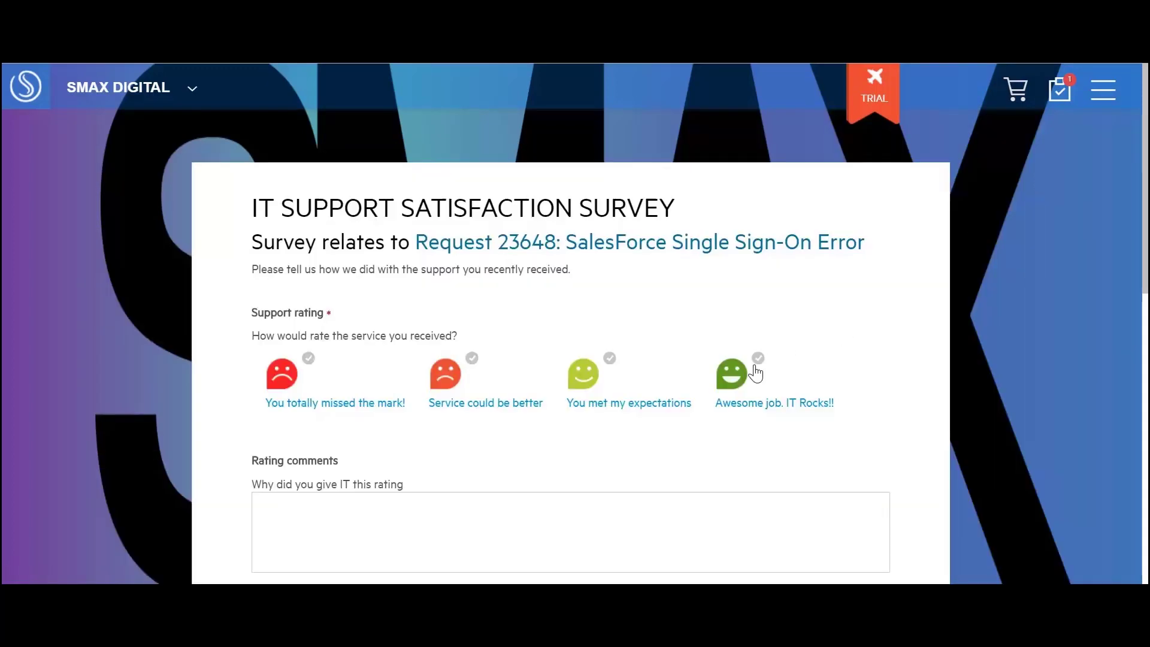
text(great job, really quick response and fix..thanks)
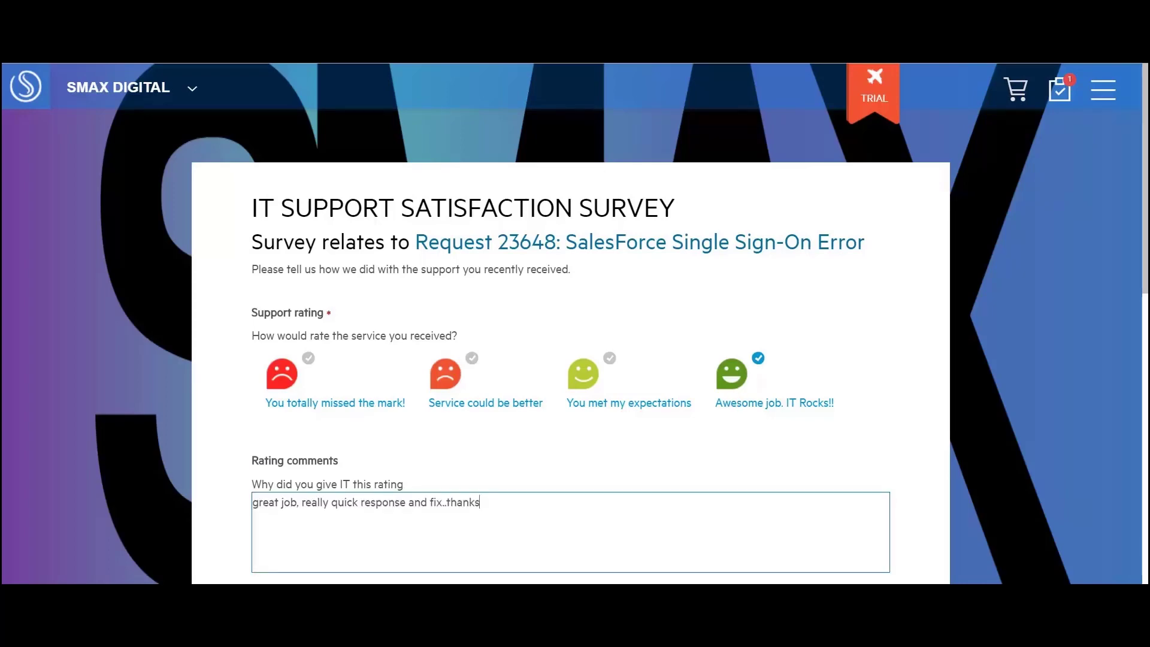
scroll(down, 3)
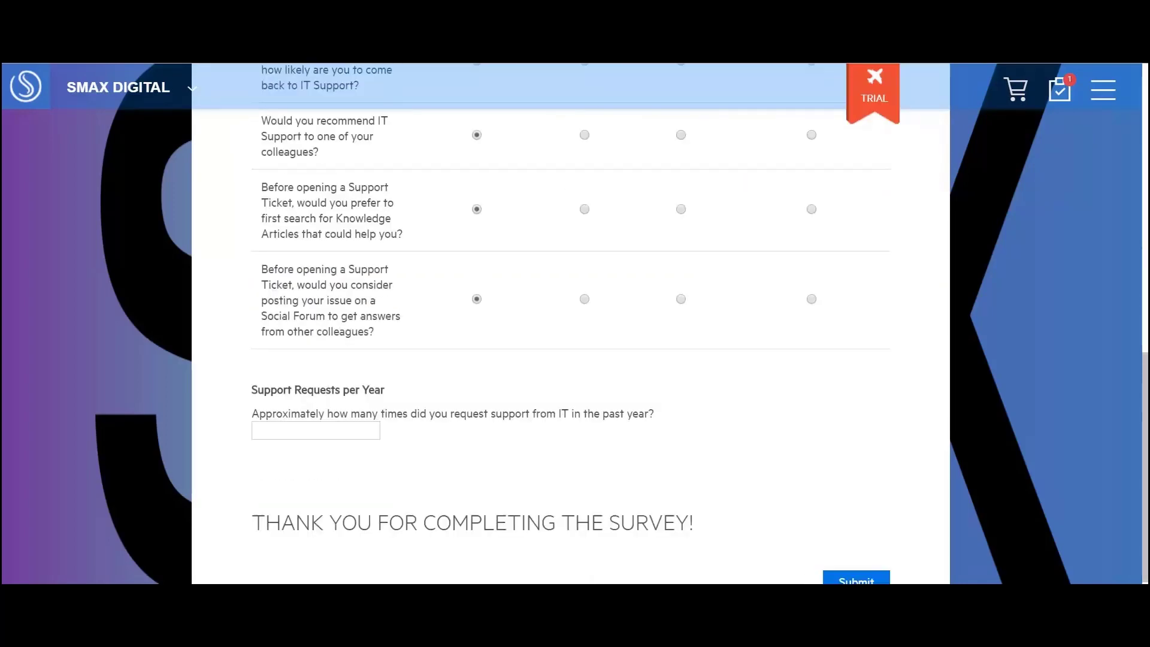
click(314, 431)
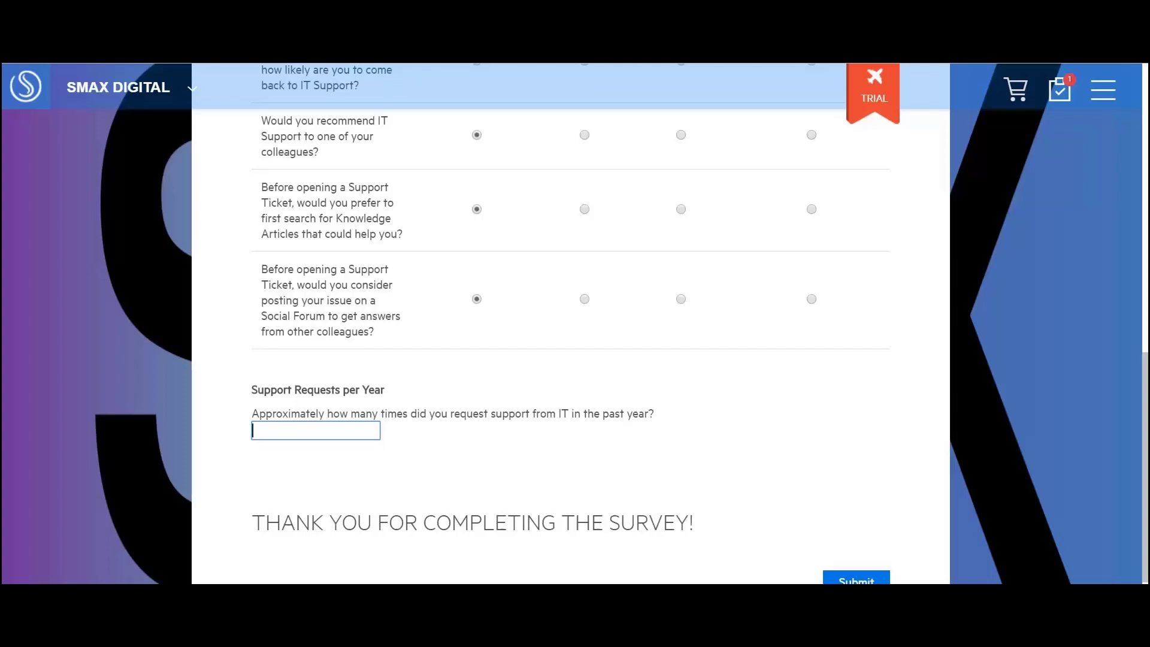
text(1)
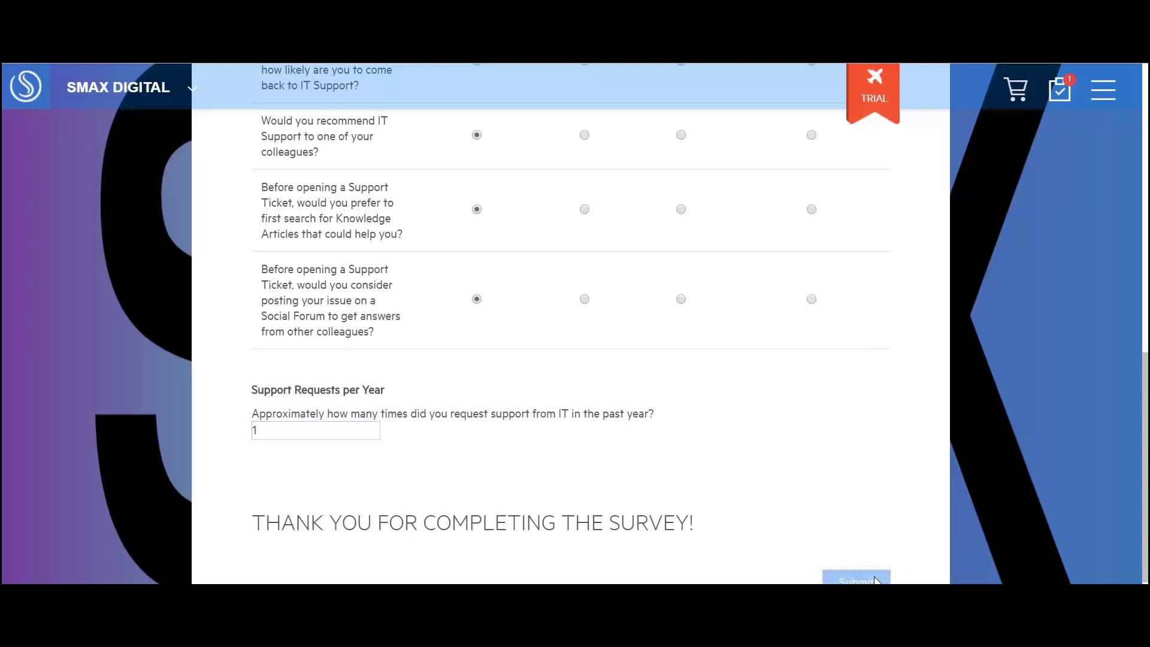
click(856, 579)
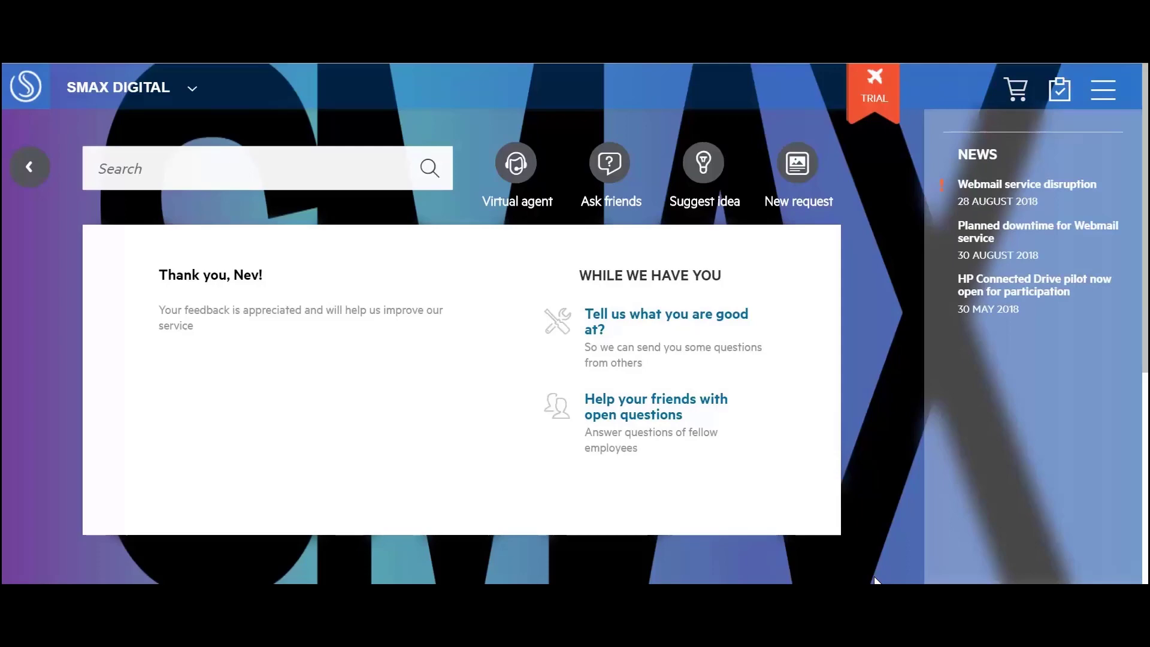